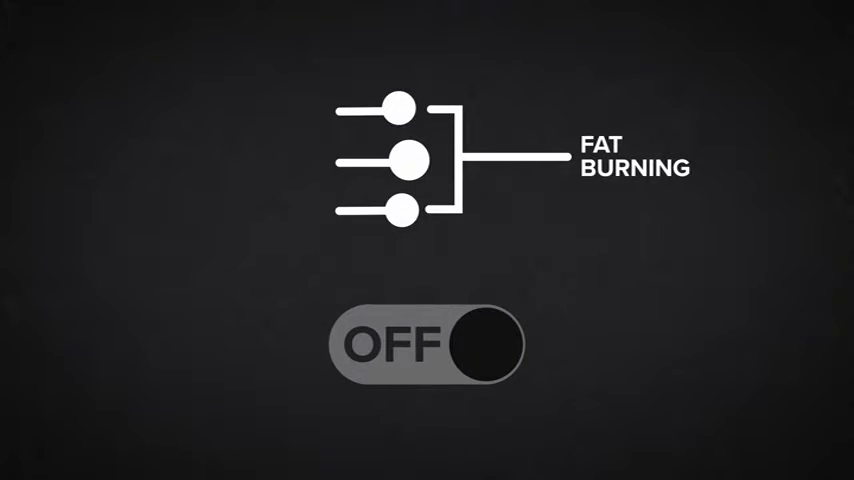
left_click(430, 352)
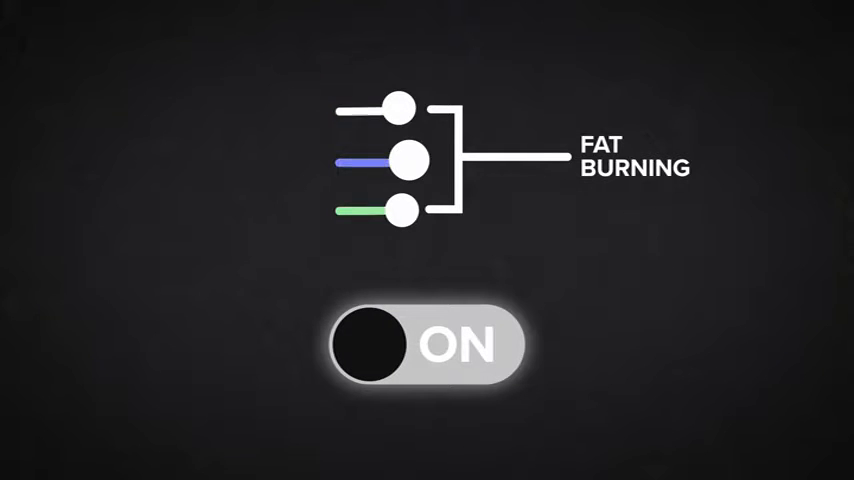